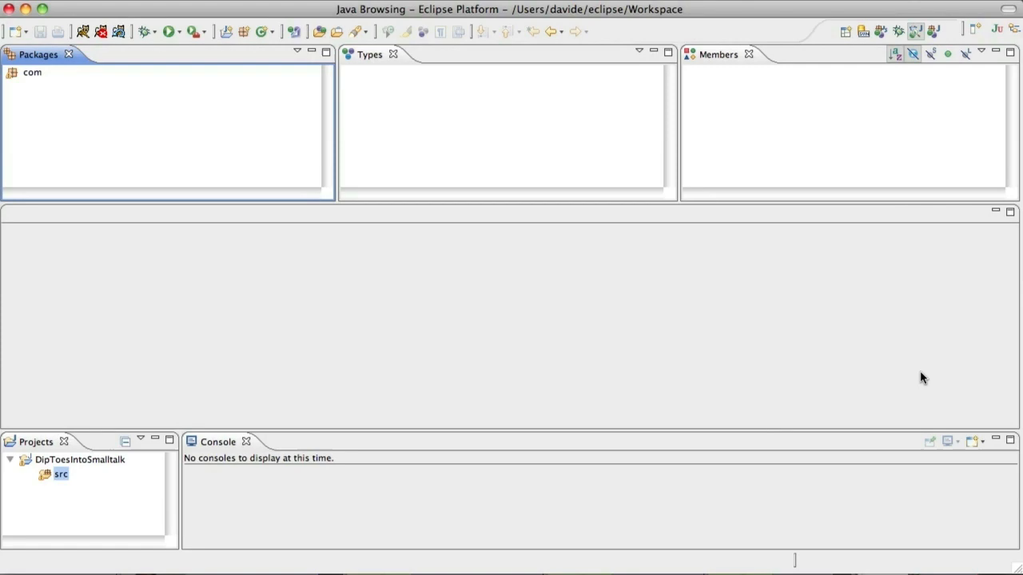
{"action": "mouse_move", "coordinate": [339, 72]}
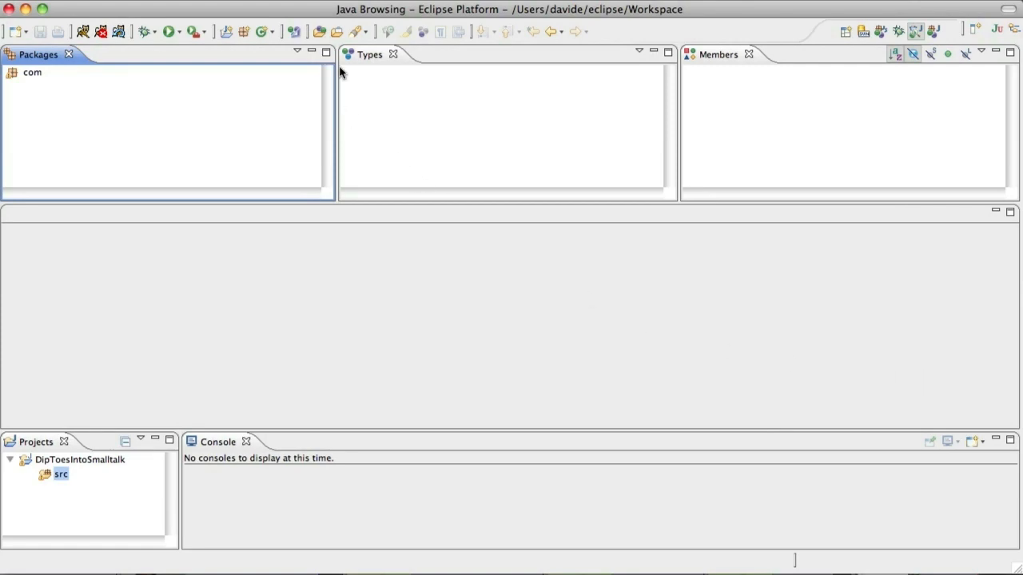
- Create the Java class MyHumbleClass via the New Java Class wizard and finish
{"action": "left_click", "coordinate": [263, 32]}
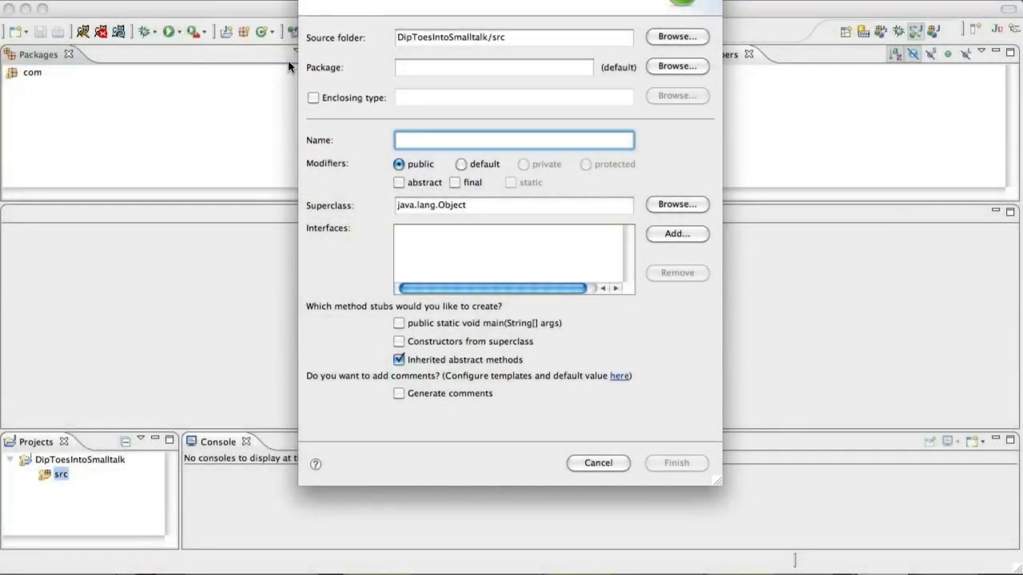
{"action": "type", "text": "MyHum"}
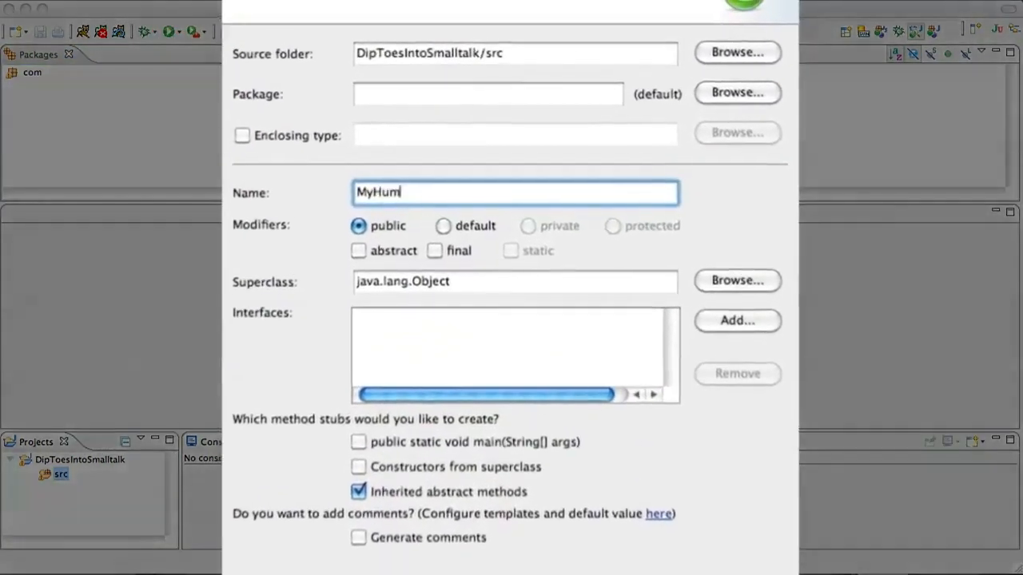
{"action": "type", "text": "bleCla"}
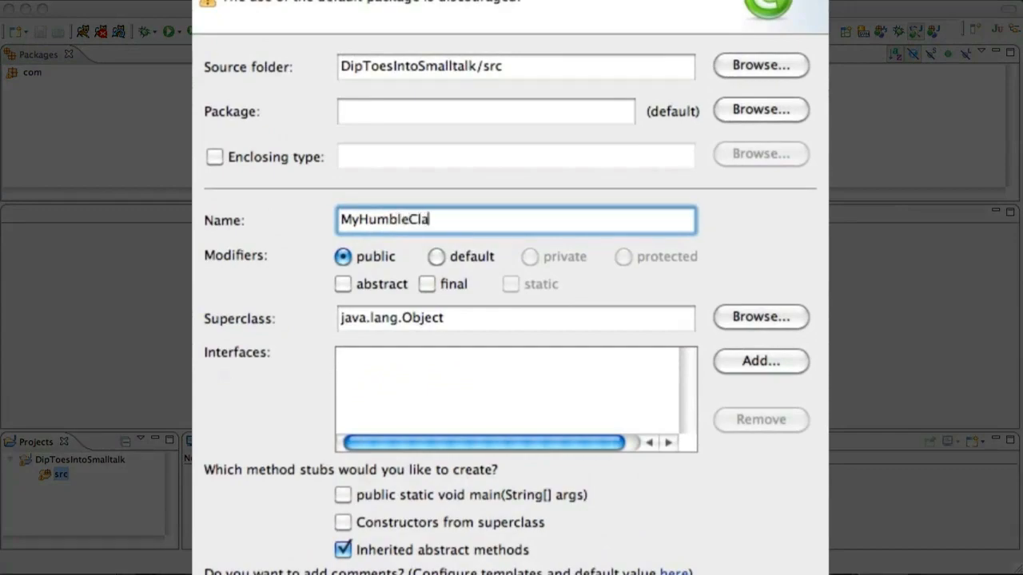
{"action": "type", "text": "ss"}
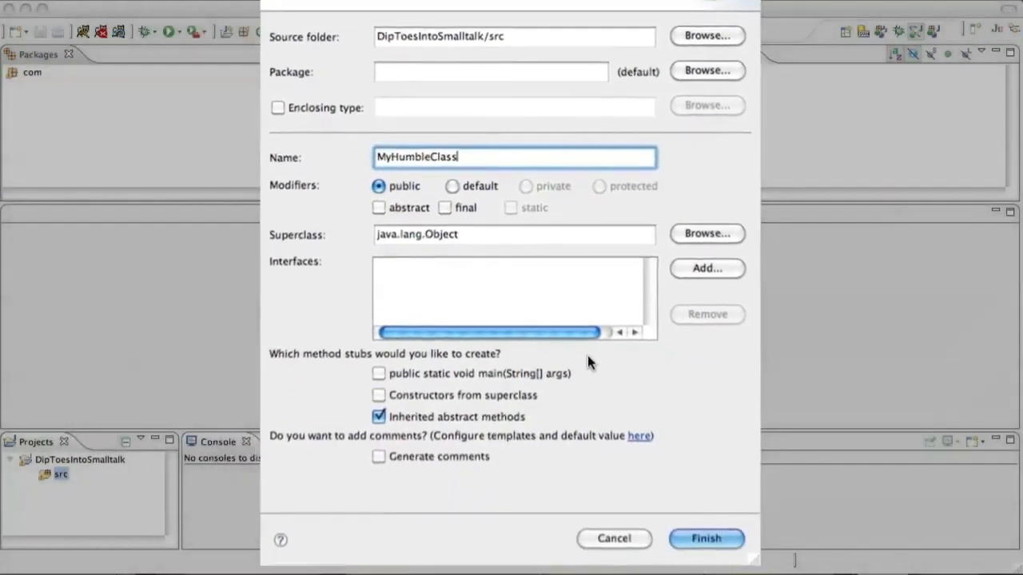
{"action": "left_click", "coordinate": [707, 537]}
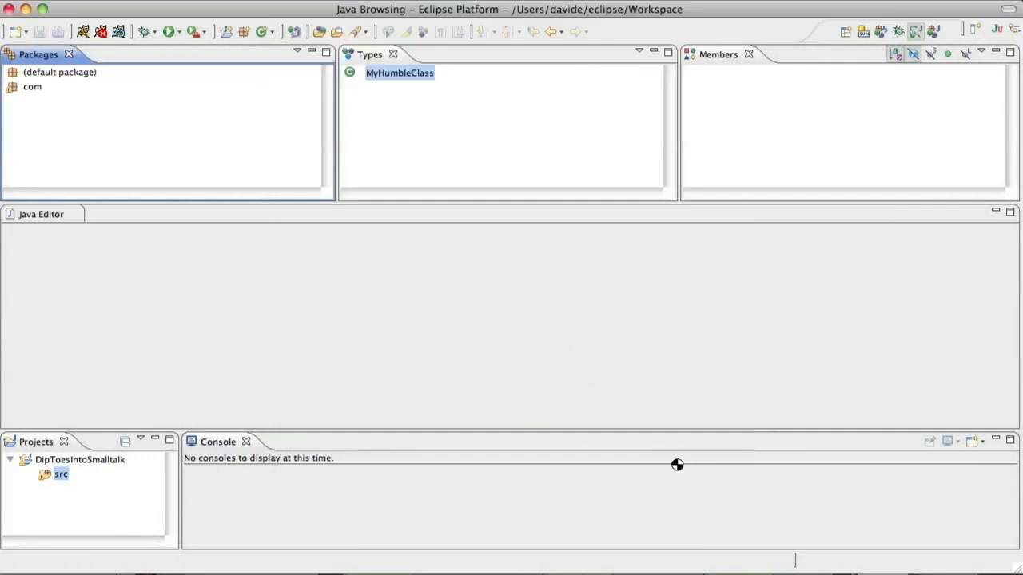
- Bring up MyHumbleClass from the Types view before moving to Pharo
{"action": "double_click", "coordinate": [400, 73]}
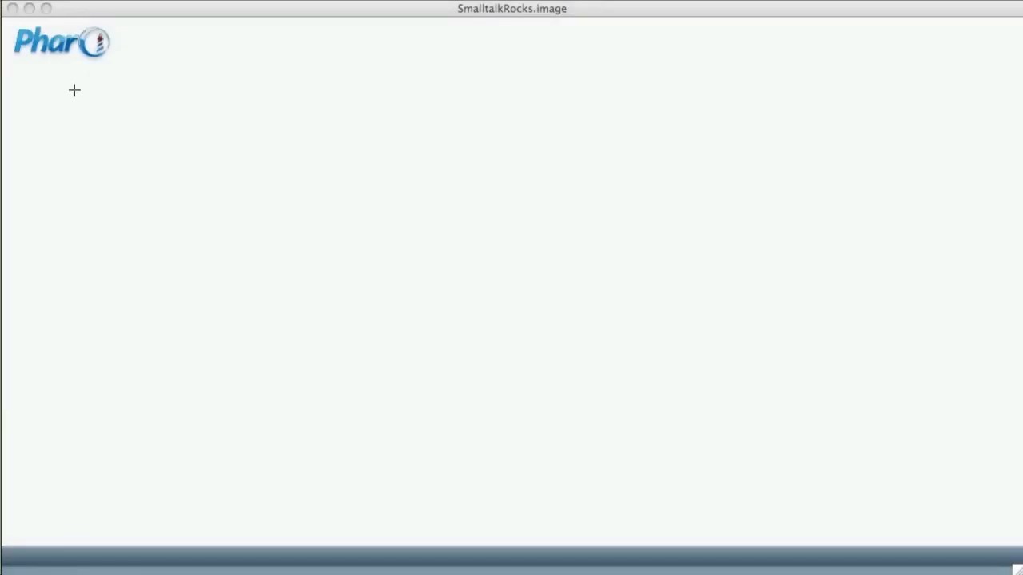
- Start a workspace from the World menu and place it at the upper left
{"action": "left_click", "coordinate": [73, 90]}
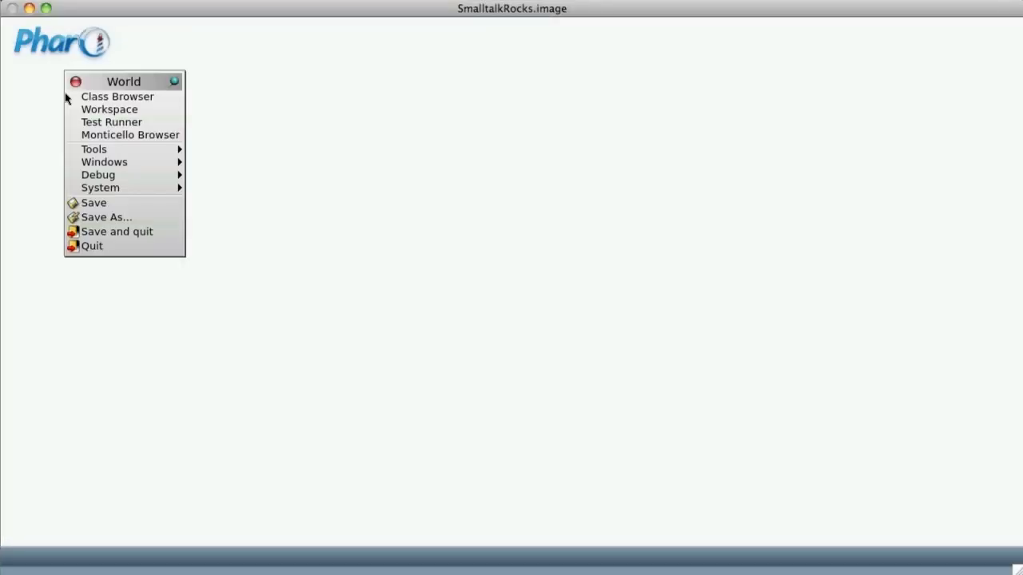
{"action": "left_click", "coordinate": [109, 109]}
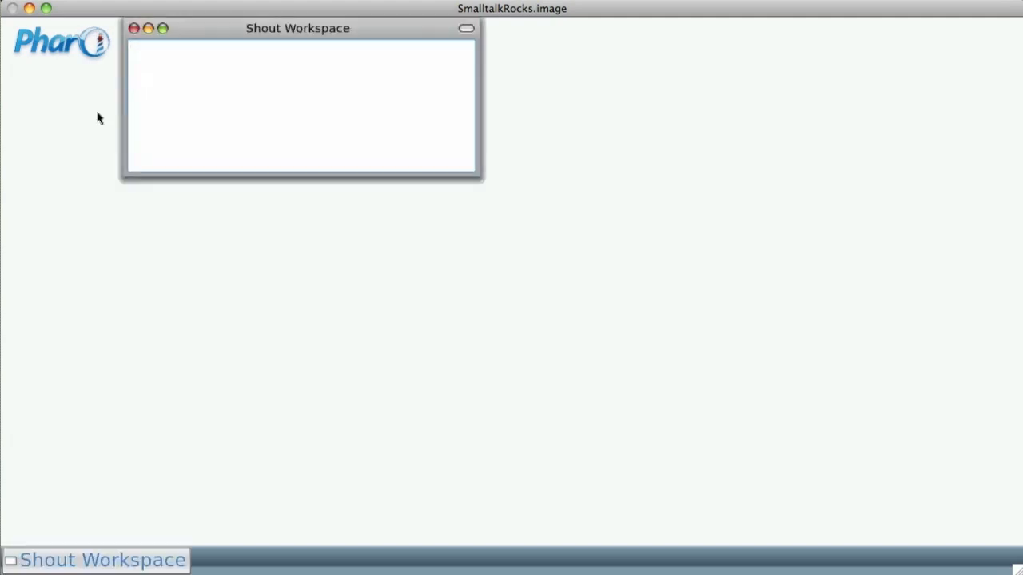
{"action": "left_click_drag", "start_coordinate": [297, 29], "coordinate": [221, 75]}
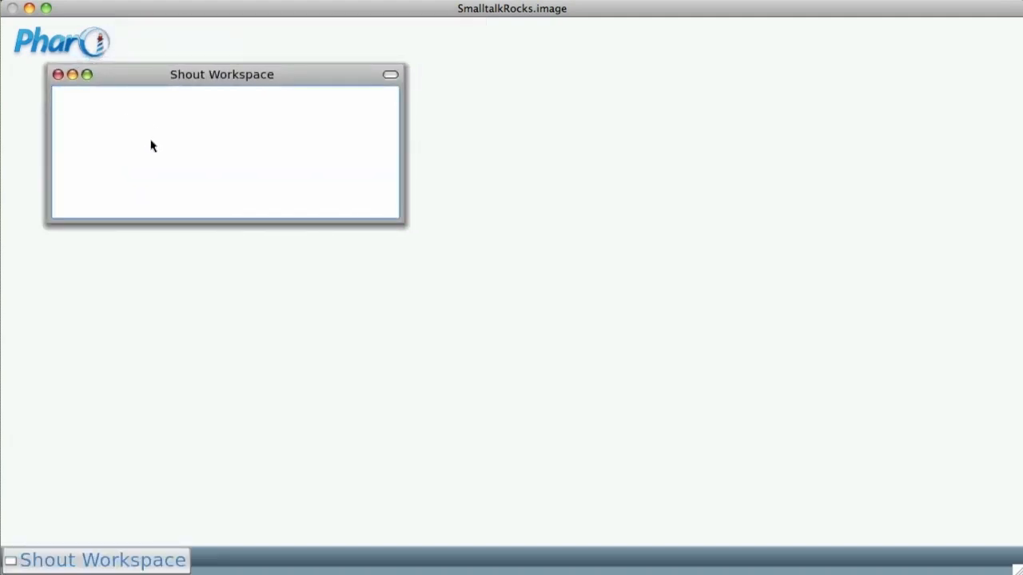
- Enter the expression Object subclass: #MyHumbleClass in the workspace
{"action": "type", "text": "Object"}
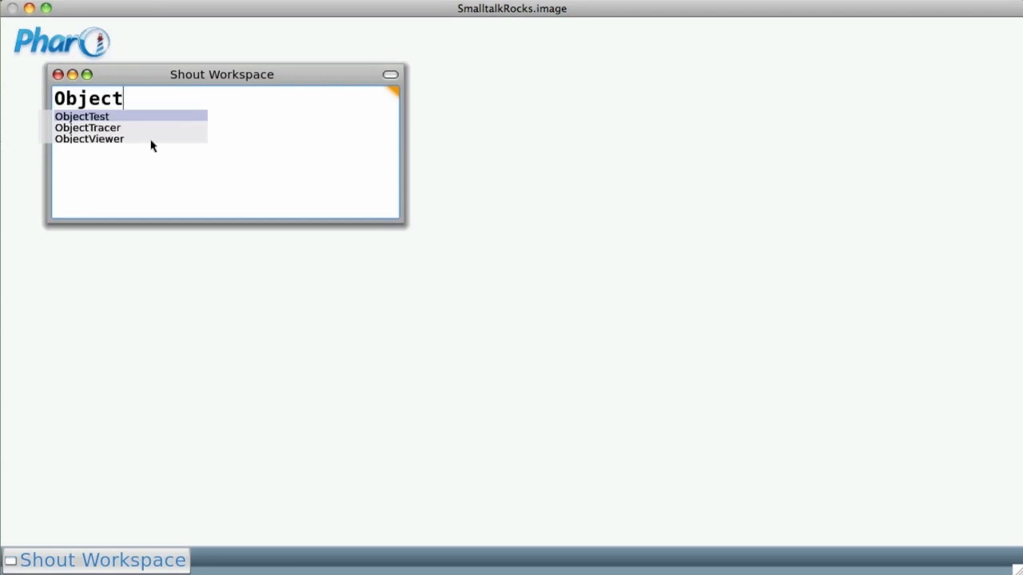
{"action": "type", "text": "subc"}
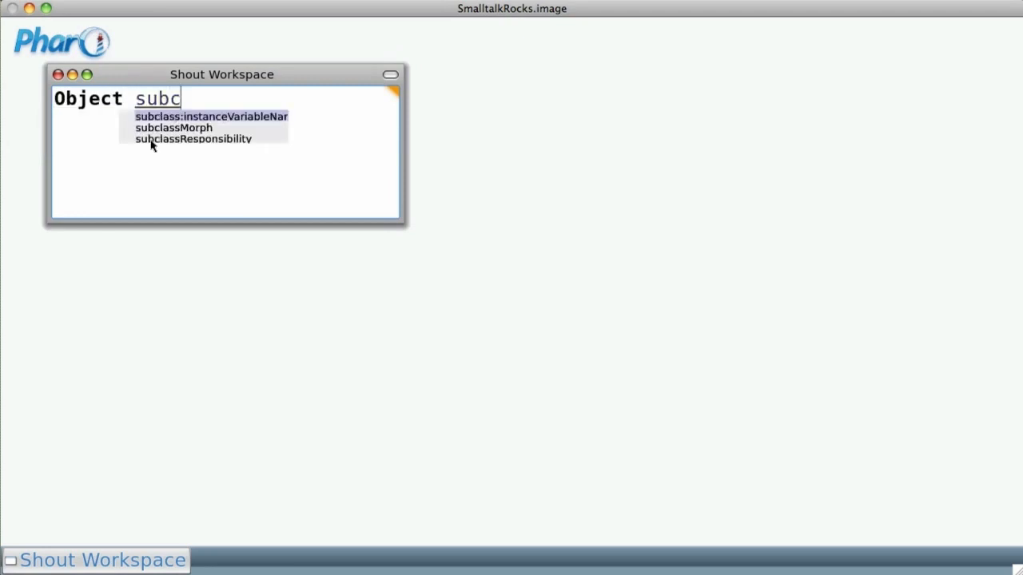
{"action": "type", "text": "lass:"}
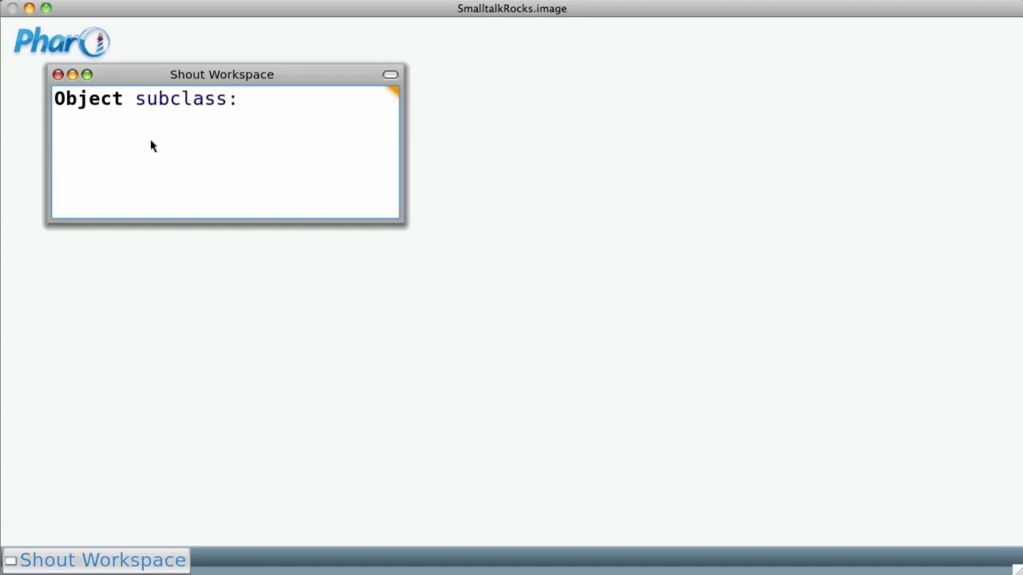
{"action": "type", "text": "#"}
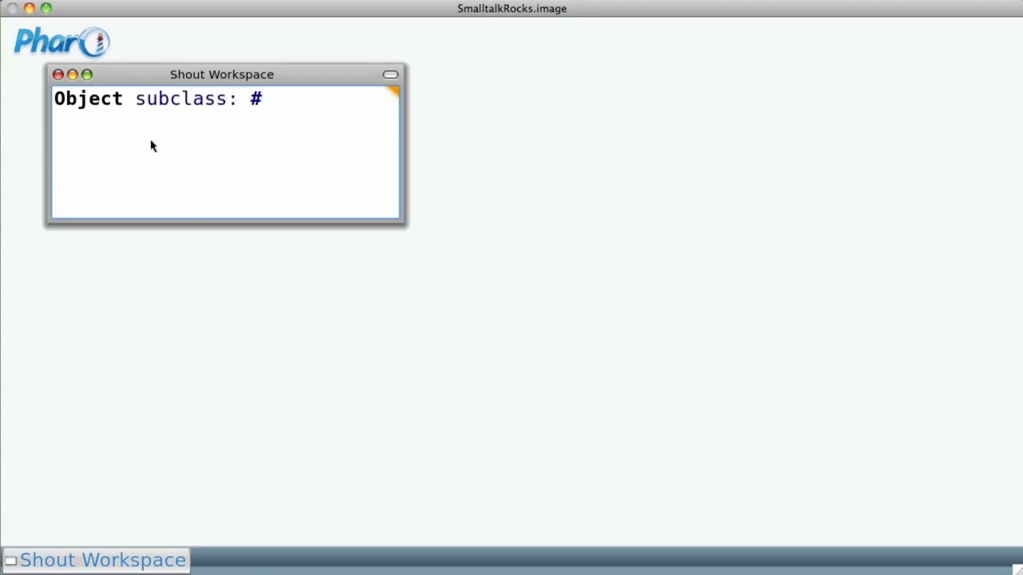
{"action": "type", "text": "MyHumble"}
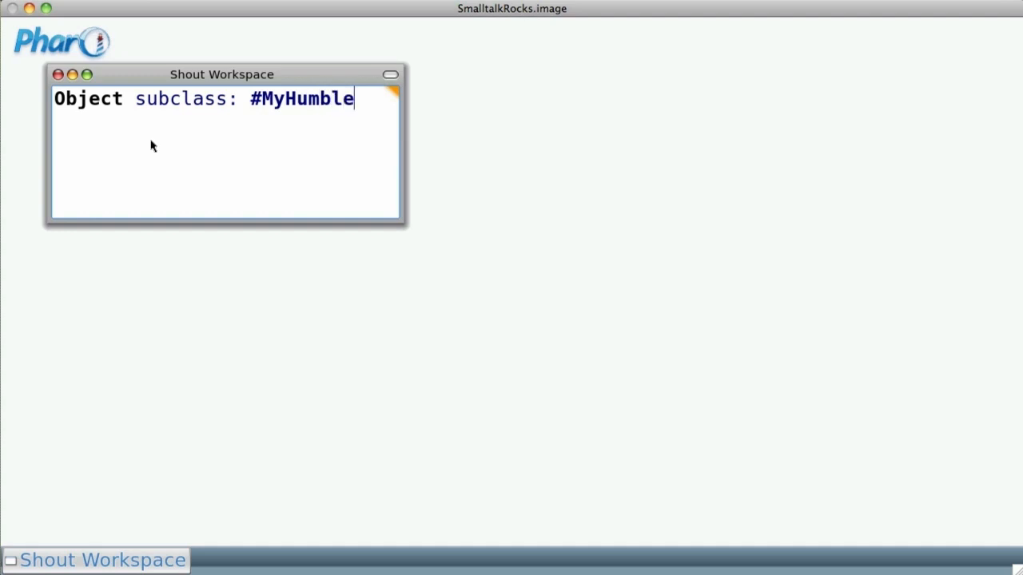
{"action": "type", "text": "Class"}
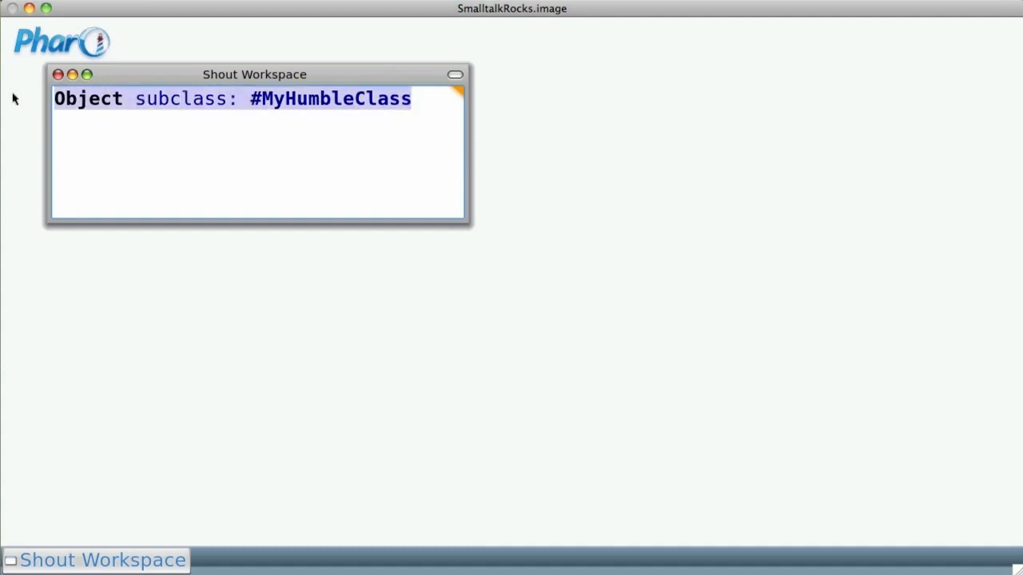
{"action": "mouse_move", "coordinate": [381, 106]}
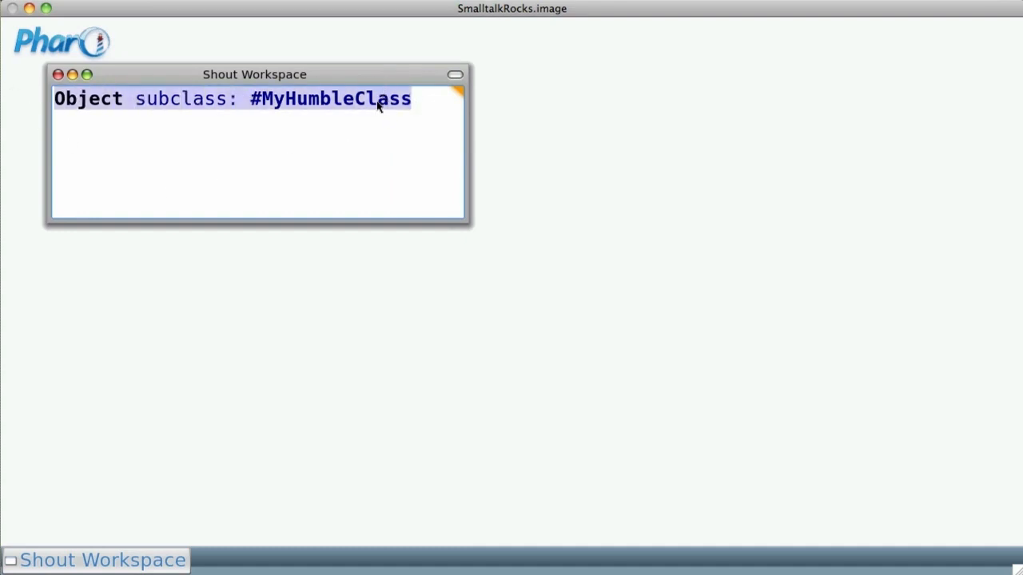
{"action": "mouse_move", "coordinate": [406, 109]}
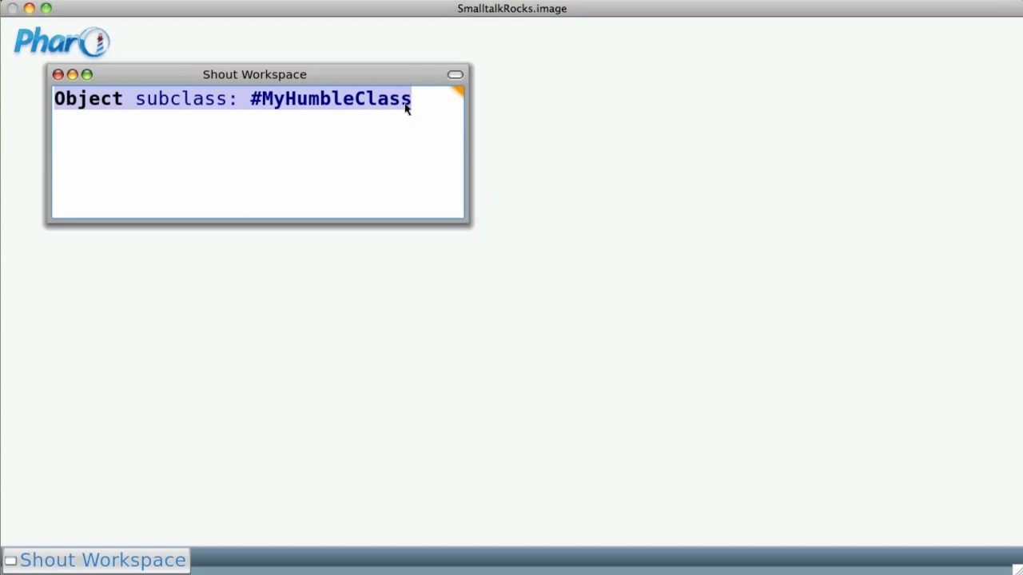
{"action": "mouse_move", "coordinate": [108, 323]}
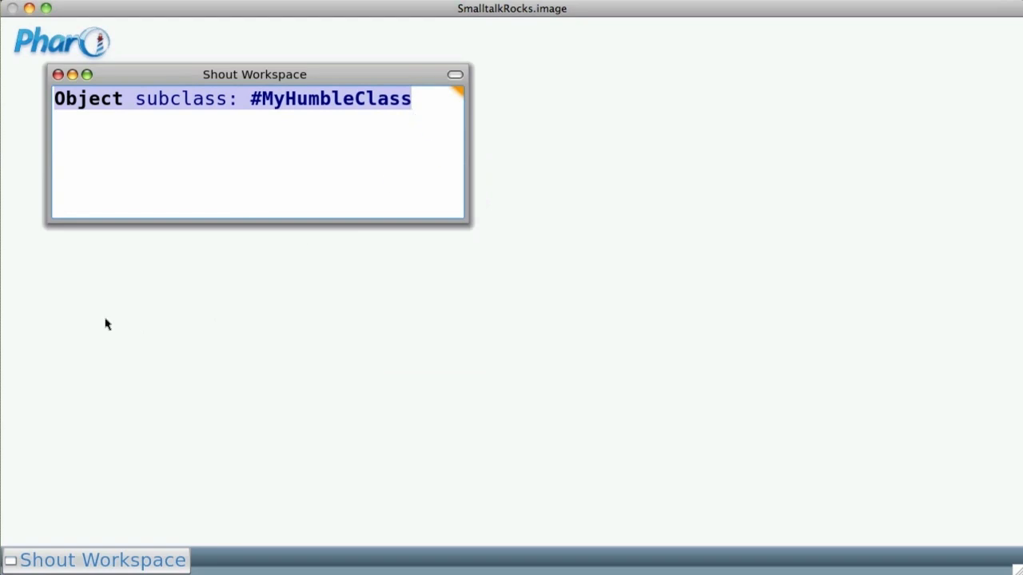
- Browse the Unclassified category in a System Browser and select MyHumbleClass in its definition
{"action": "left_click", "coordinate": [109, 323]}
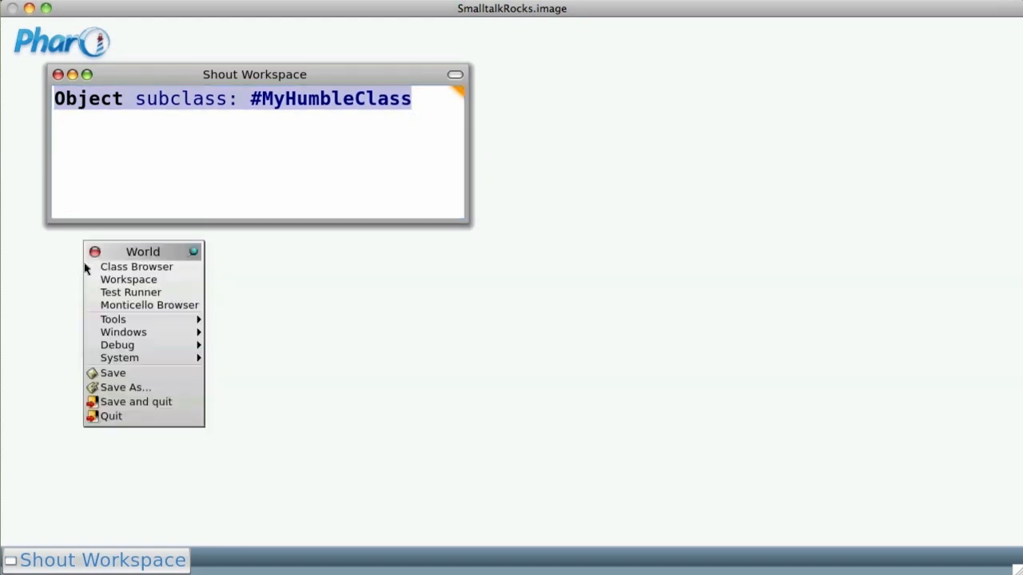
{"action": "left_click", "coordinate": [136, 266]}
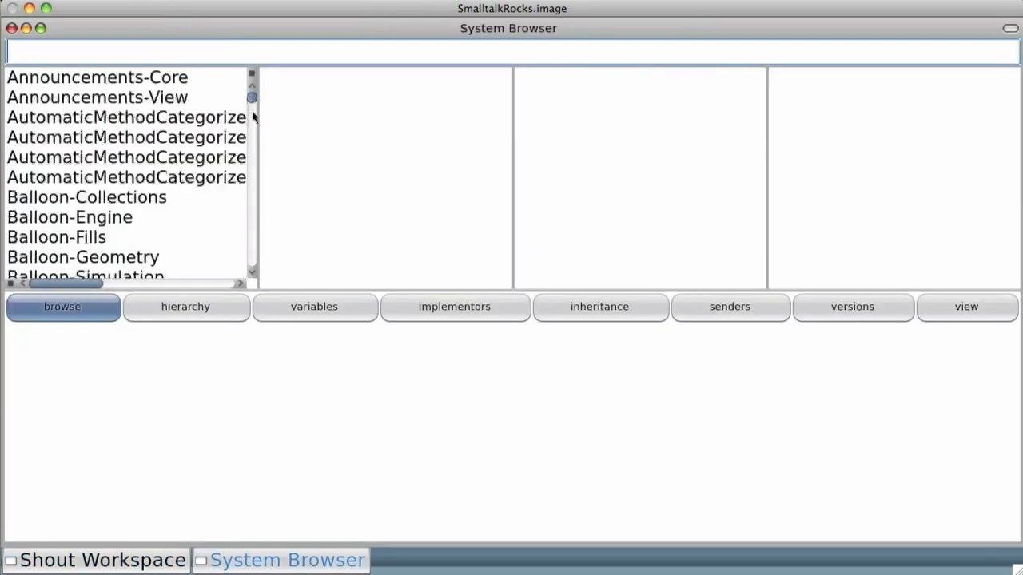
{"action": "scroll", "scroll_direction": "down", "scroll_amount": 3}
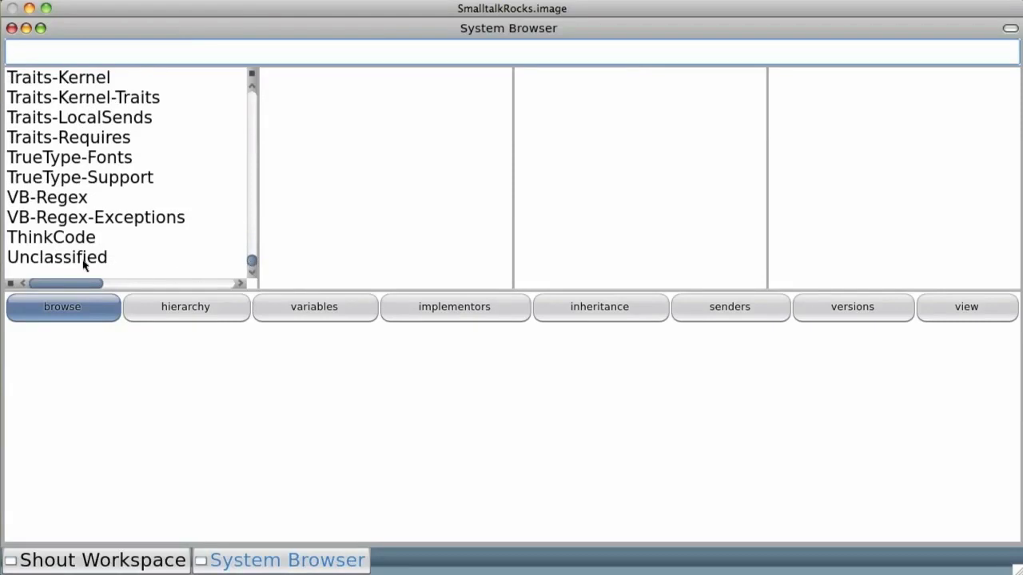
{"action": "left_click", "coordinate": [58, 255]}
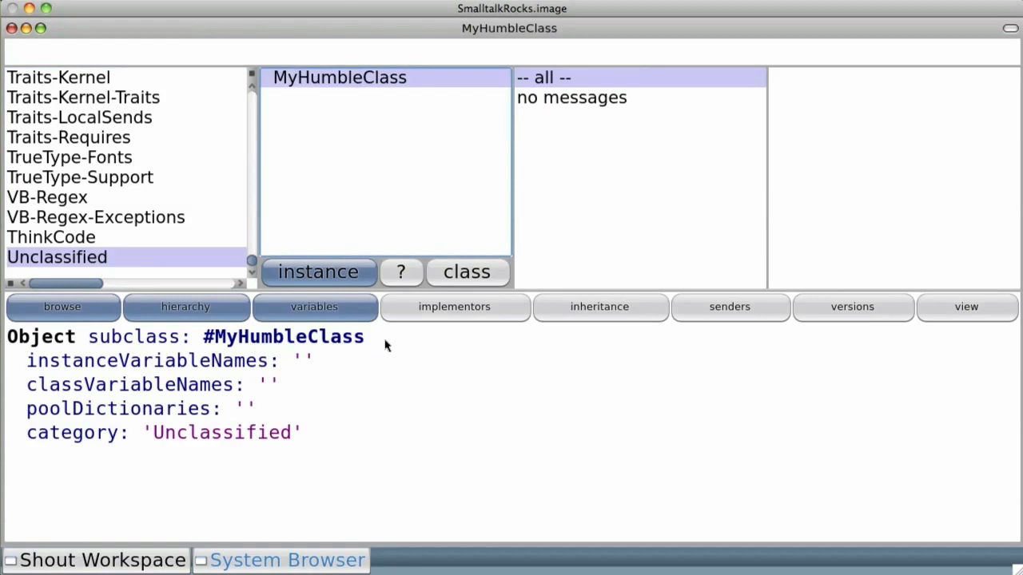
{"action": "double_click", "coordinate": [281, 335]}
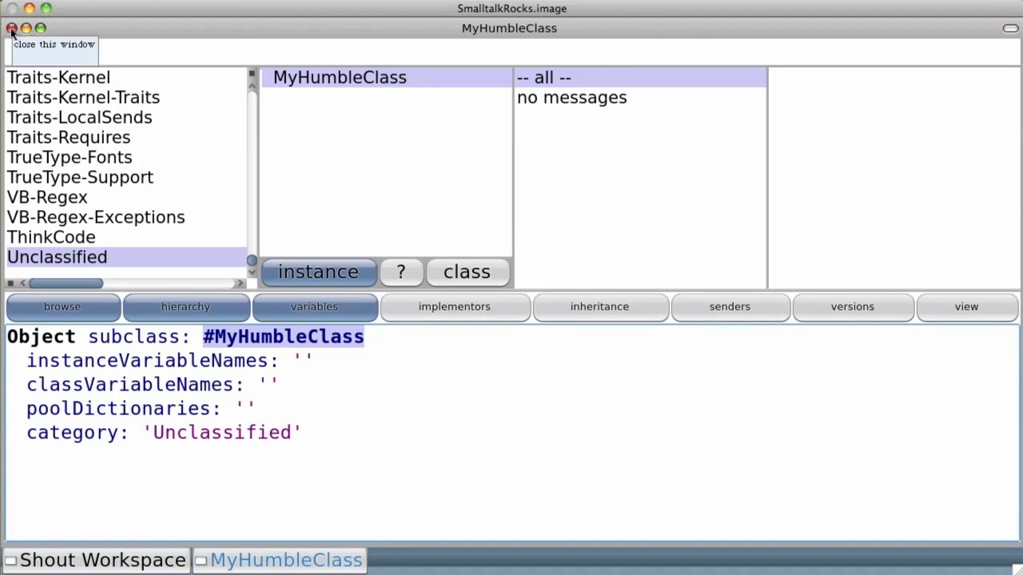
- Close the class browser, leaving the workspace with the subclass: expression
{"action": "left_click", "coordinate": [13, 29]}
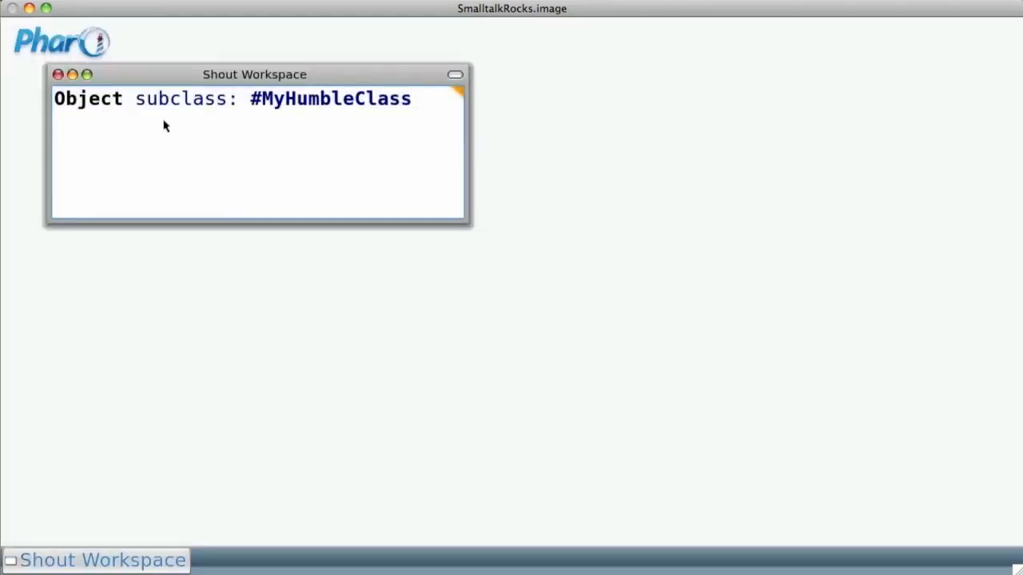
{"action": "double_click", "coordinate": [180, 99]}
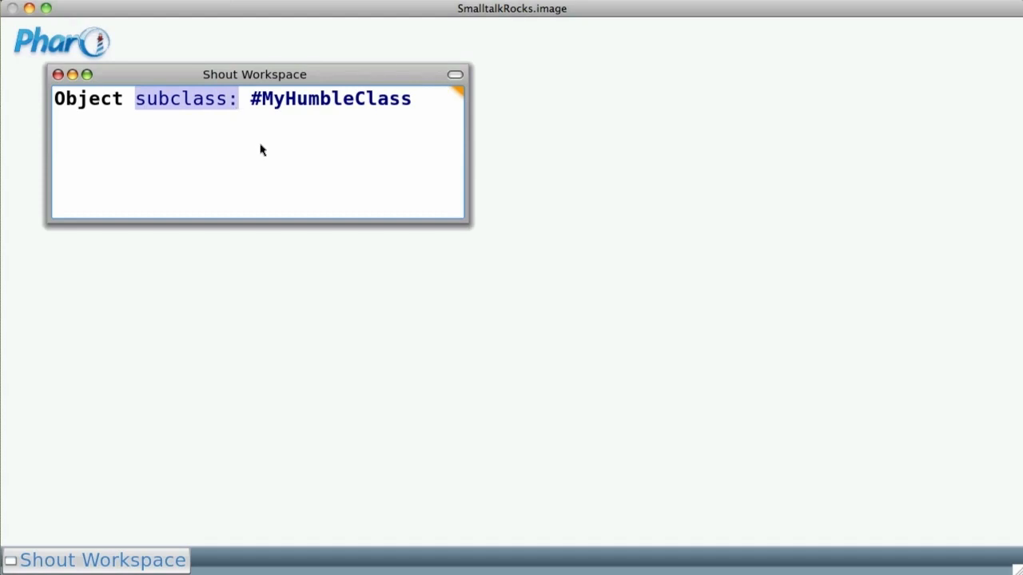
{"action": "left_click", "coordinate": [141, 100]}
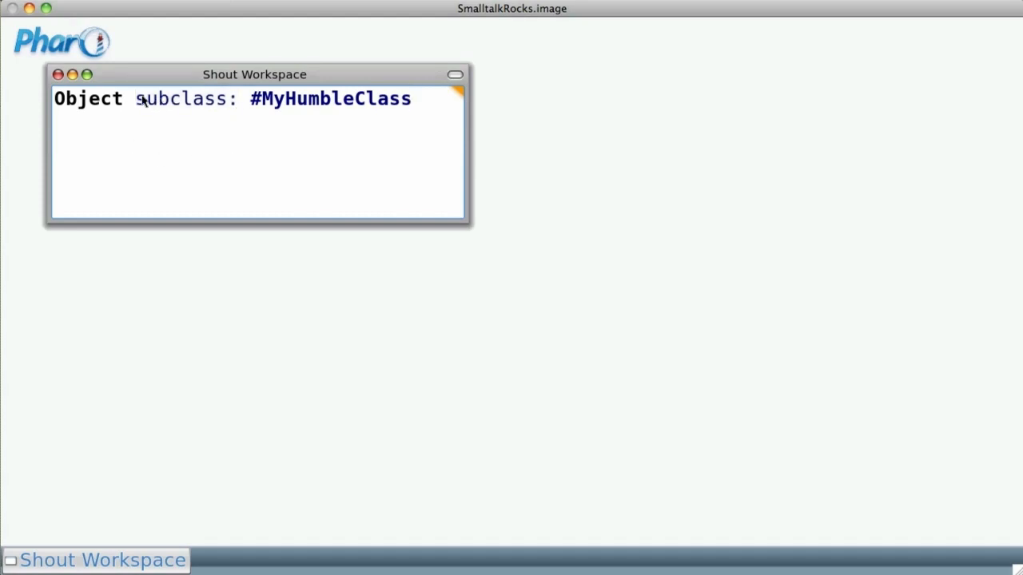
{"action": "mouse_move", "coordinate": [422, 106]}
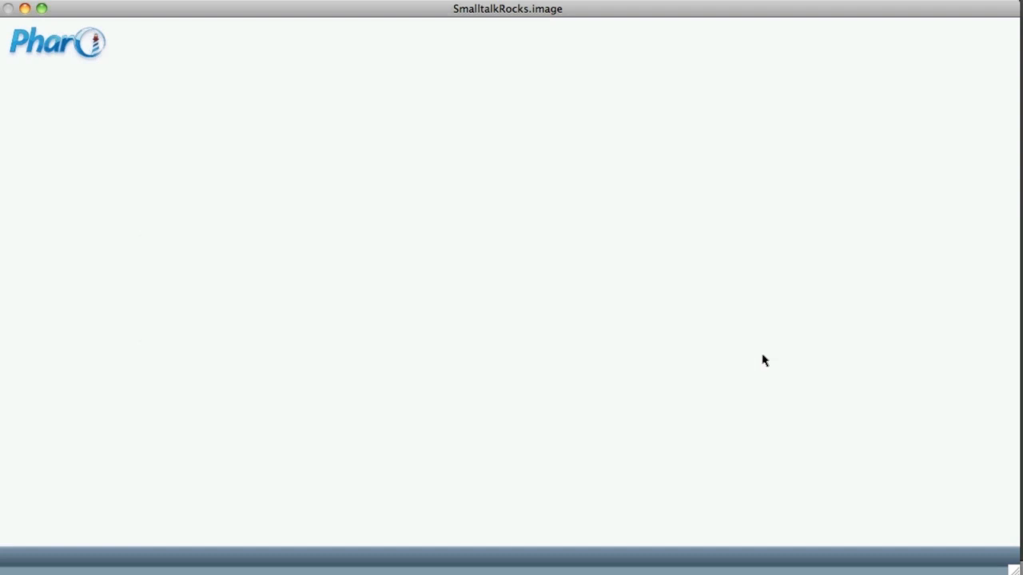
{"action": "mouse_move", "coordinate": [91, 99]}
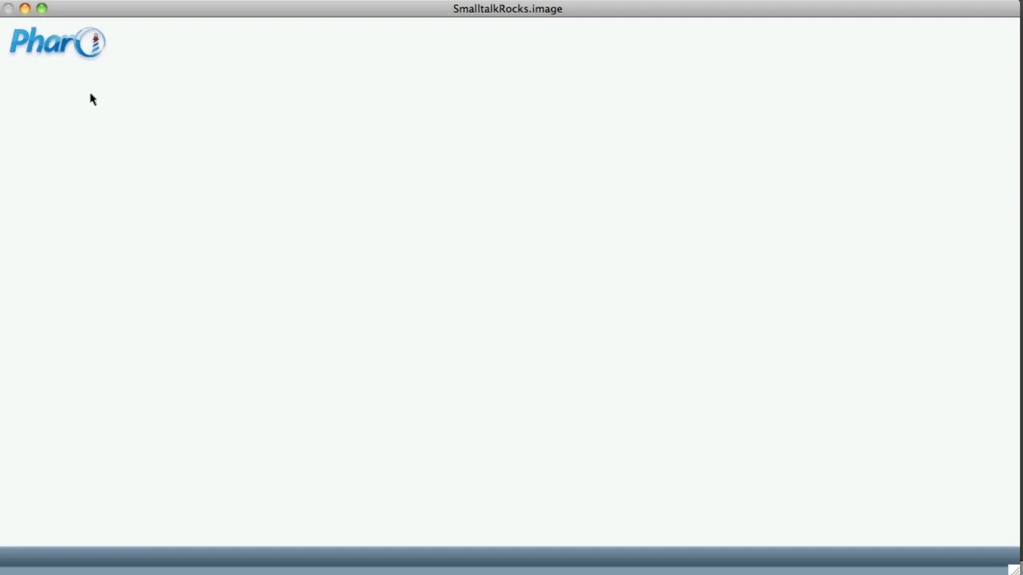
- Bring up a class browser with the Implementors of #atRandom window moved to the left
{"action": "left_click", "coordinate": [91, 99]}
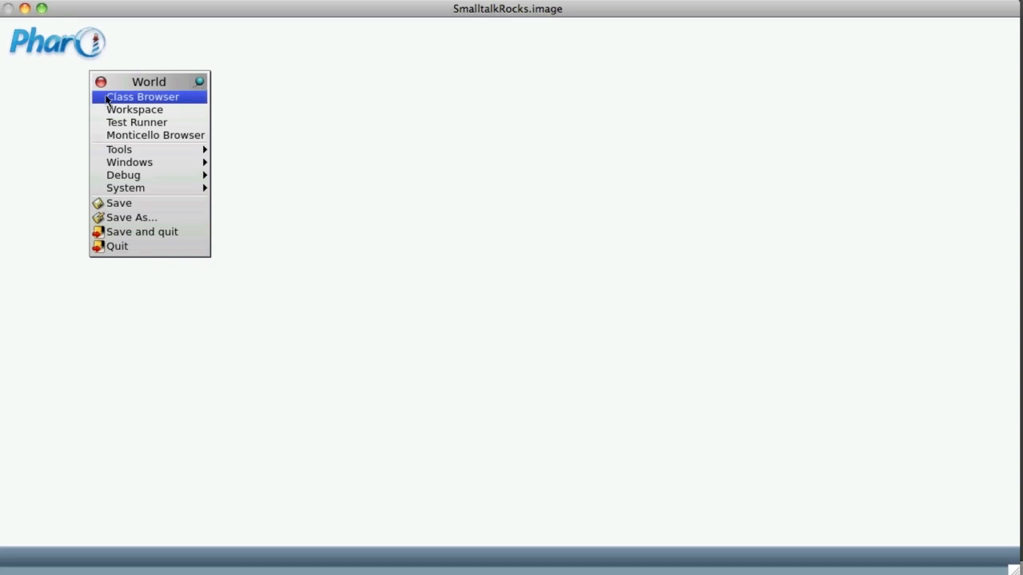
{"action": "left_click", "coordinate": [143, 96]}
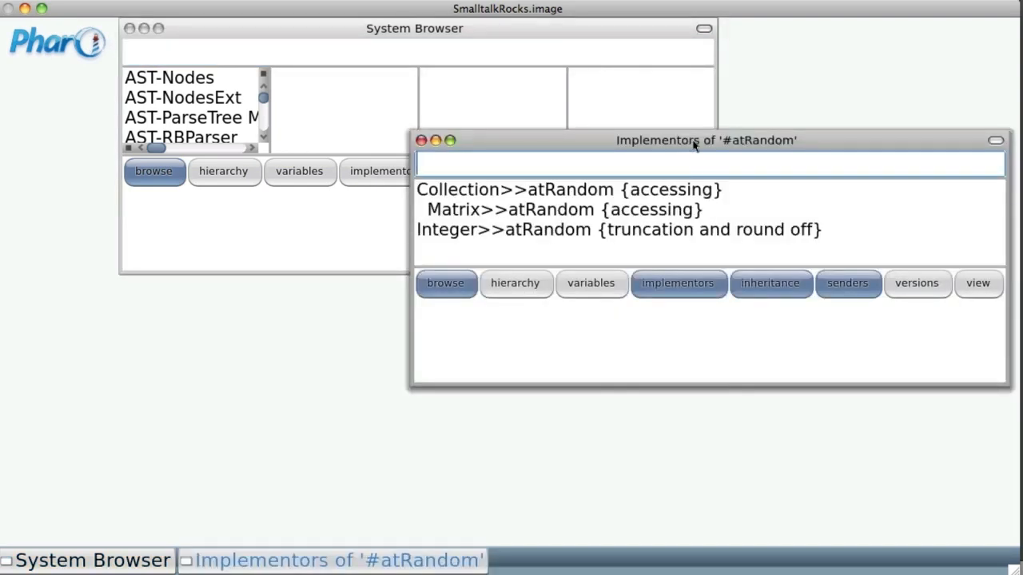
{"action": "left_click_drag", "start_coordinate": [706, 141], "coordinate": [581, 150]}
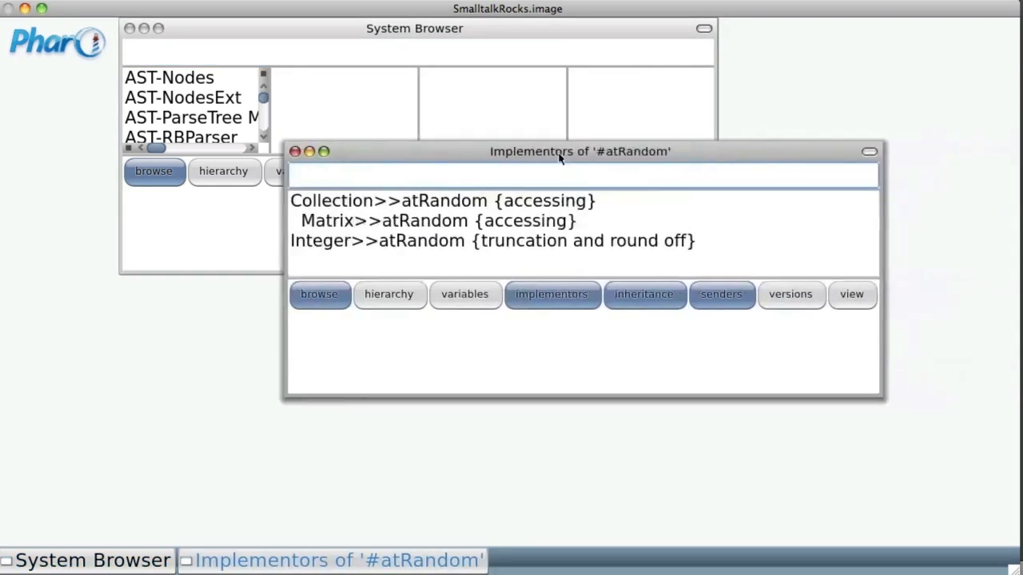
{"action": "left_click_drag", "start_coordinate": [579, 151], "coordinate": [420, 140]}
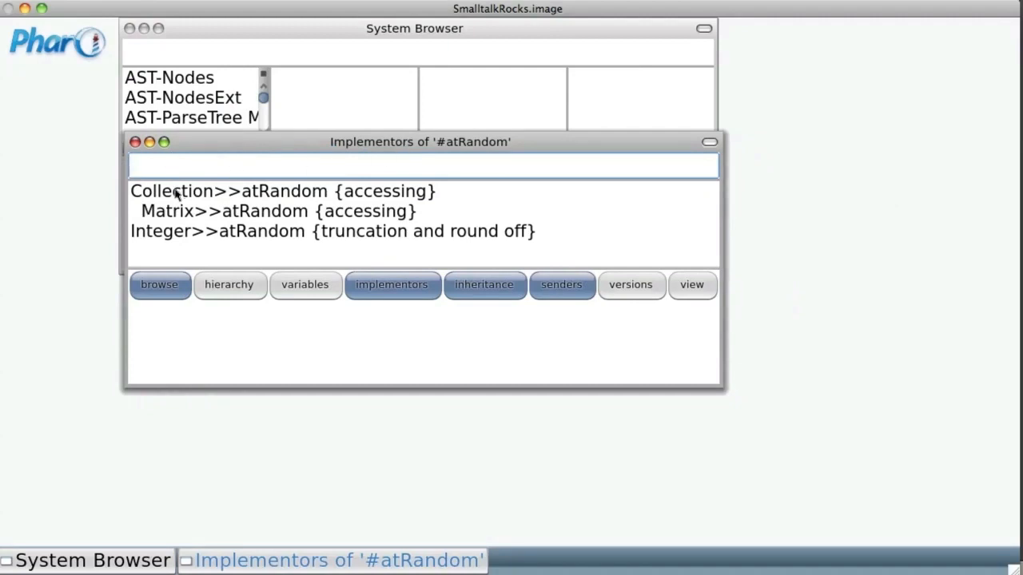
{"action": "mouse_move", "coordinate": [174, 198]}
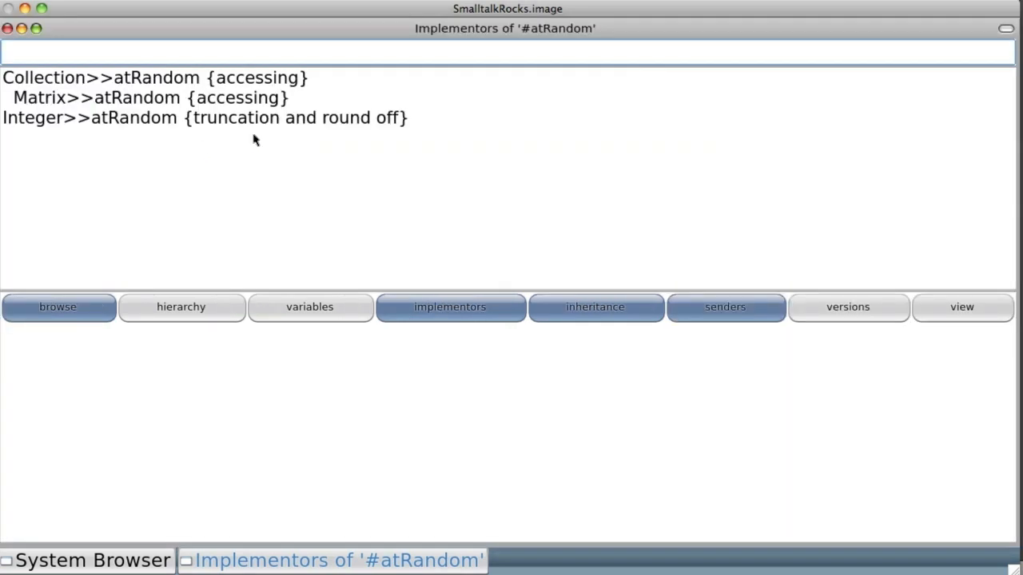
- Show Collection>>atRandom source and read down to its Examples comment
{"action": "left_click", "coordinate": [152, 77]}
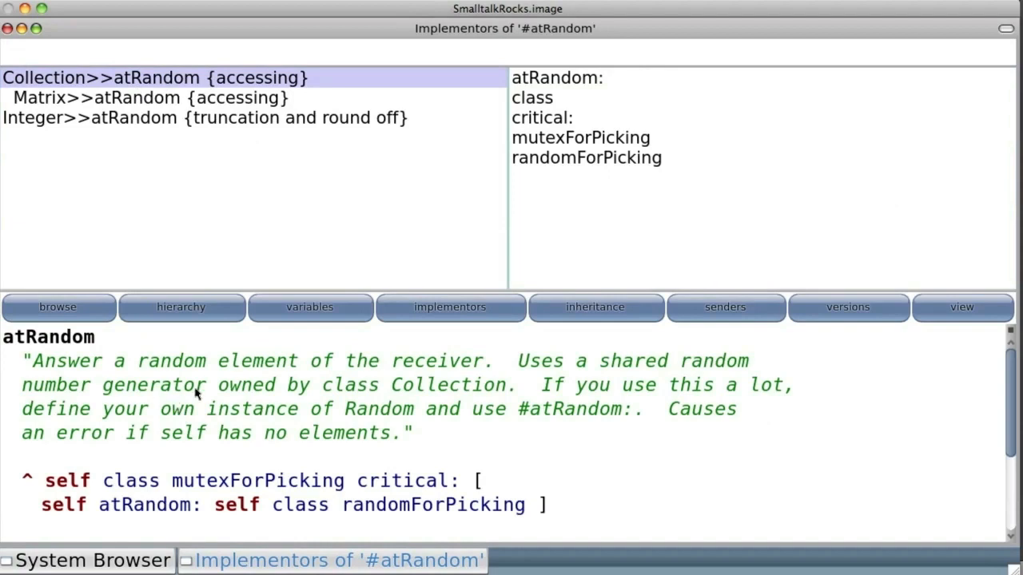
{"action": "mouse_move", "coordinate": [441, 447]}
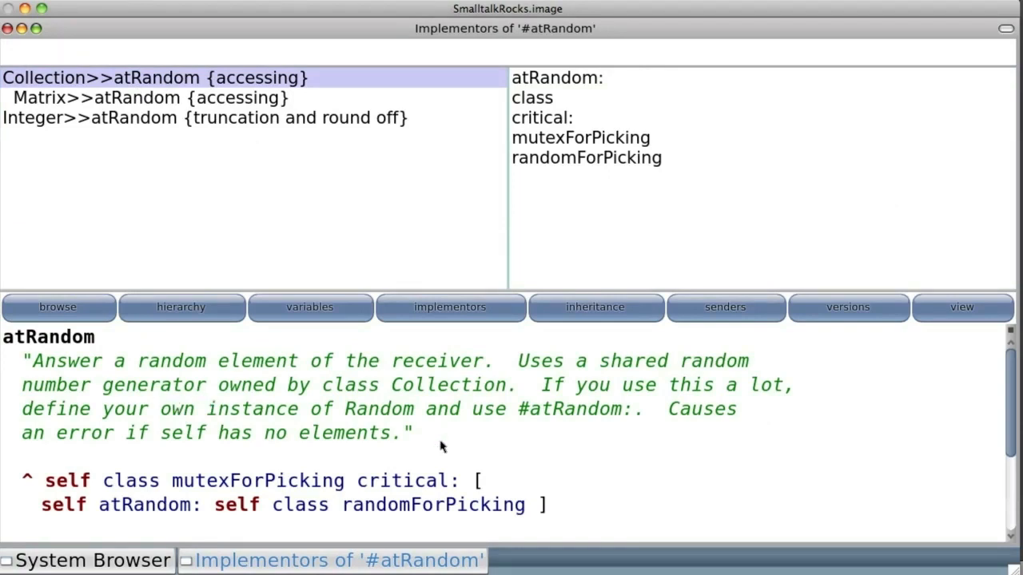
{"action": "mouse_move", "coordinate": [606, 467]}
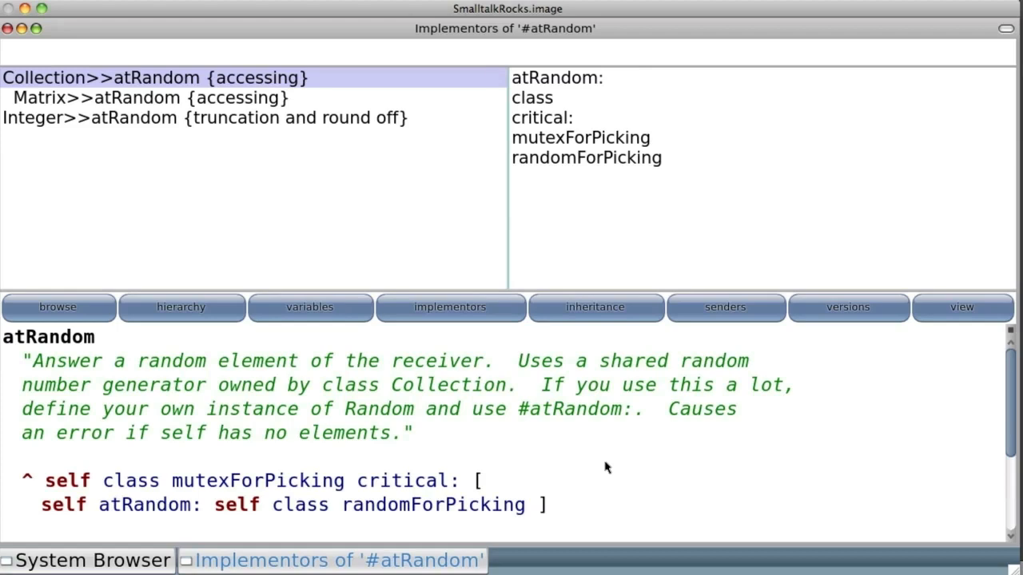
{"action": "scroll", "scroll_direction": "down", "scroll_amount": 3}
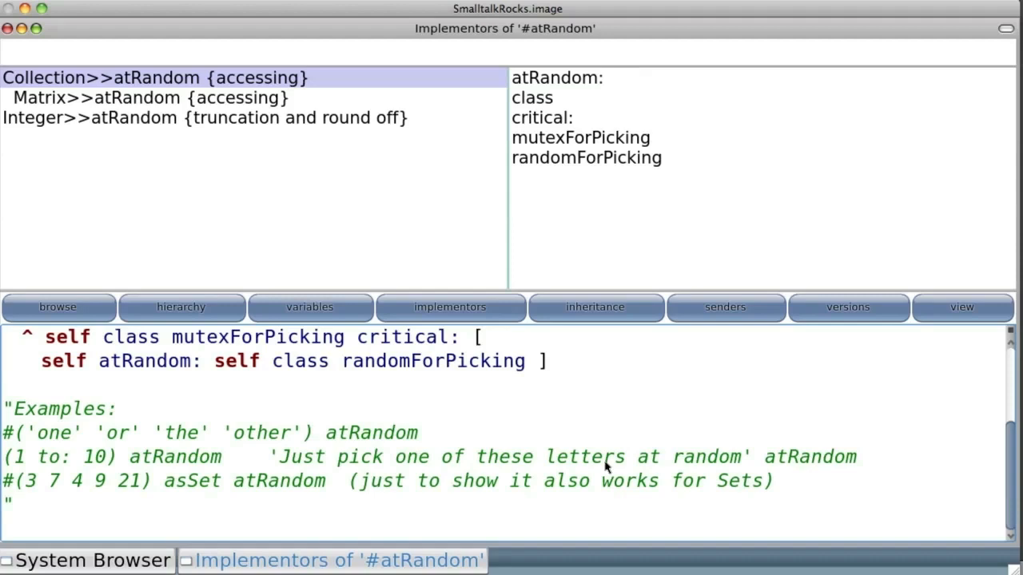
{"action": "mouse_move", "coordinate": [350, 409]}
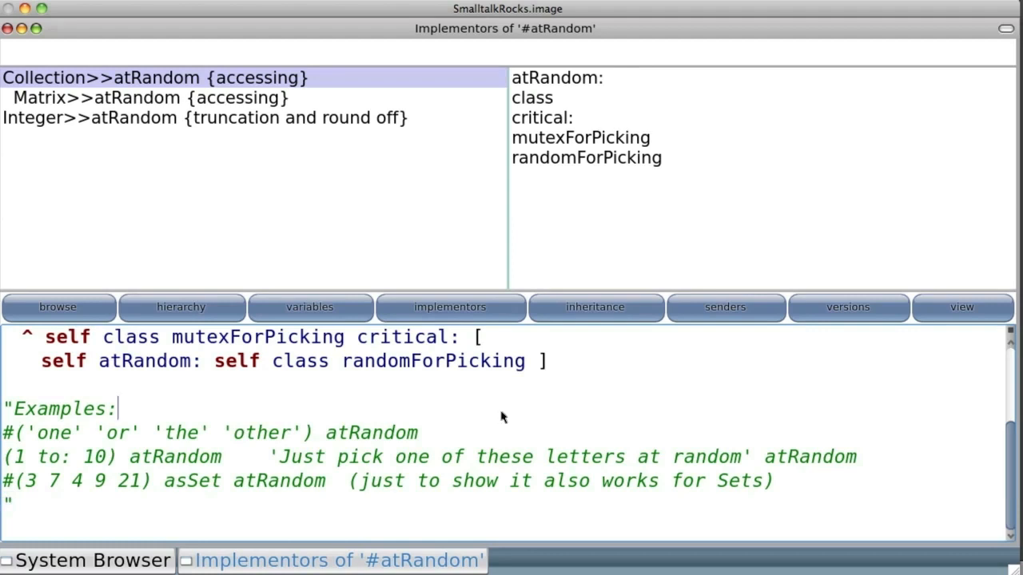
{"action": "mouse_move", "coordinate": [438, 445]}
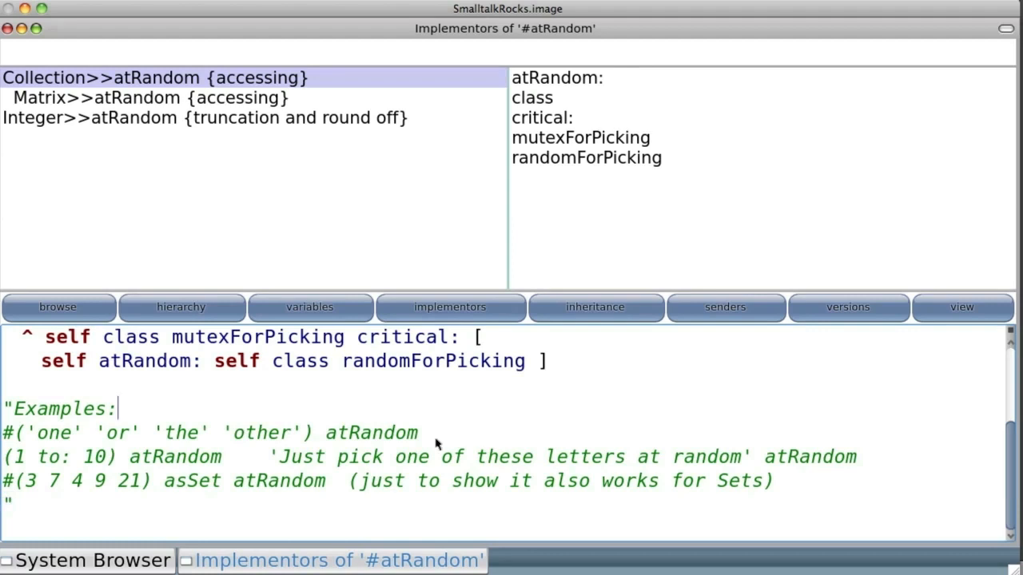
{"action": "mouse_move", "coordinate": [6, 461]}
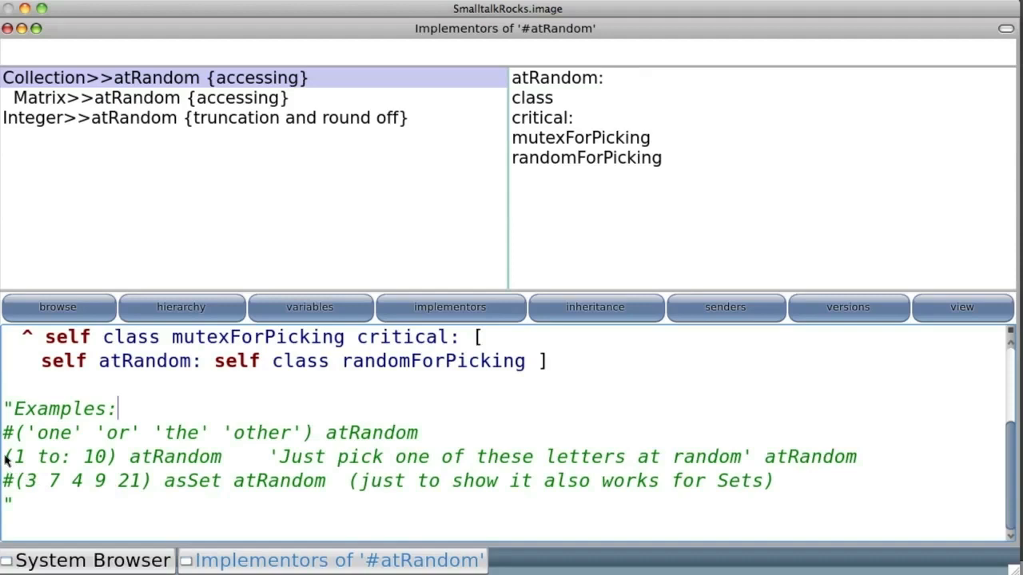
- Select the example (1 to: 10) atRandom and bring up its context menu
{"action": "left_click_drag", "start_coordinate": [3, 457], "coordinate": [224, 457]}
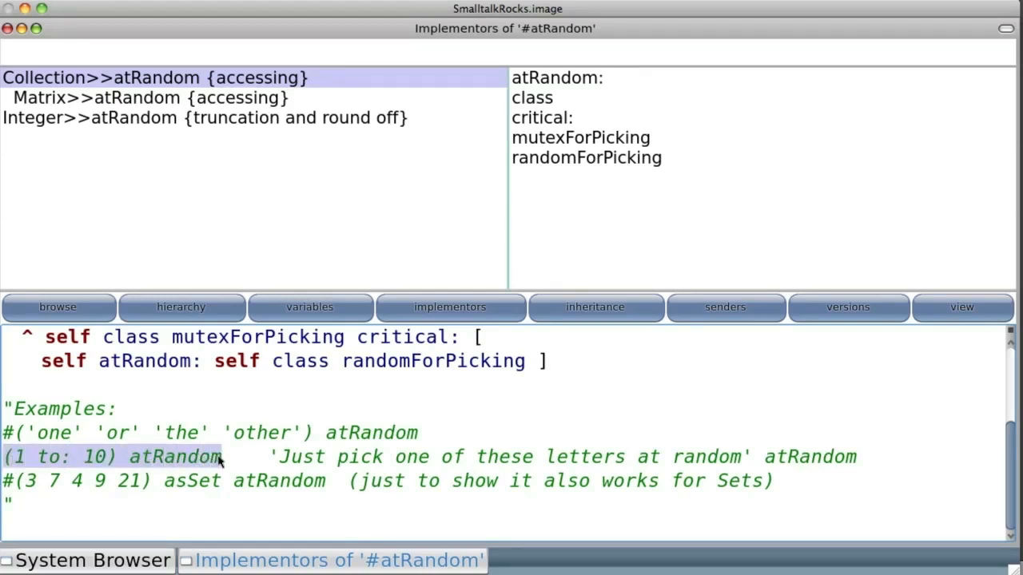
{"action": "mouse_move", "coordinate": [222, 485]}
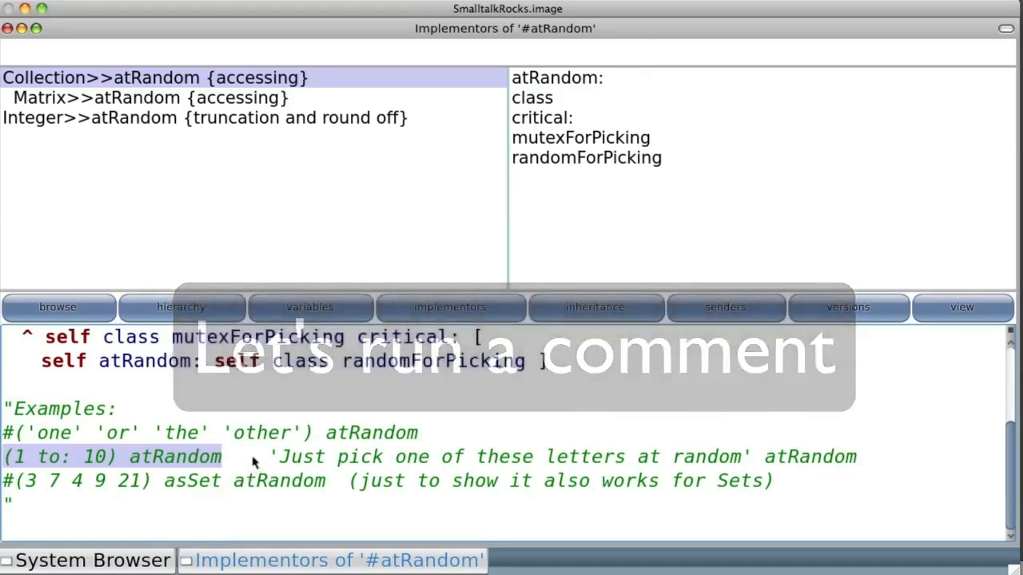
{"action": "right_click", "coordinate": [255, 463]}
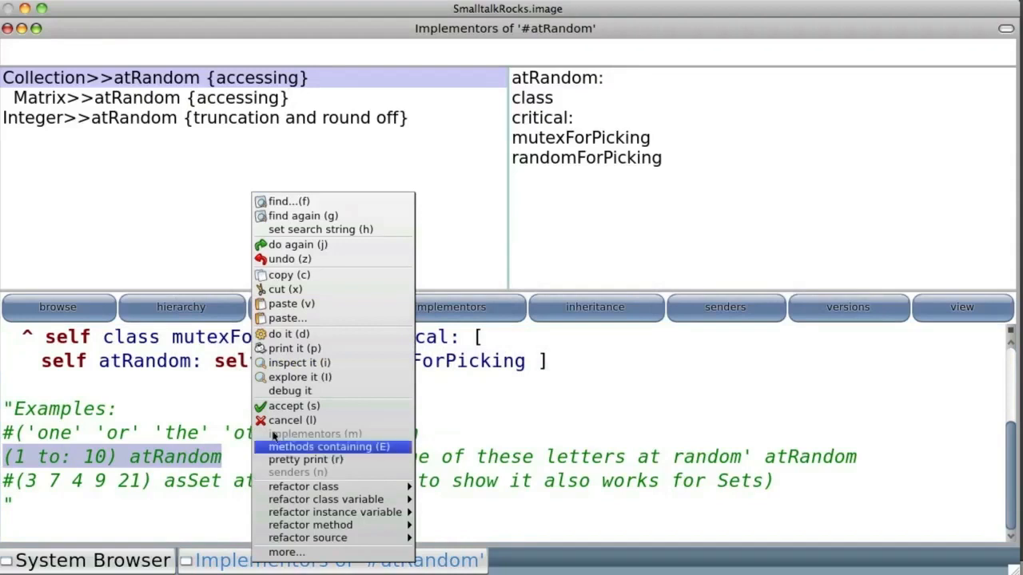